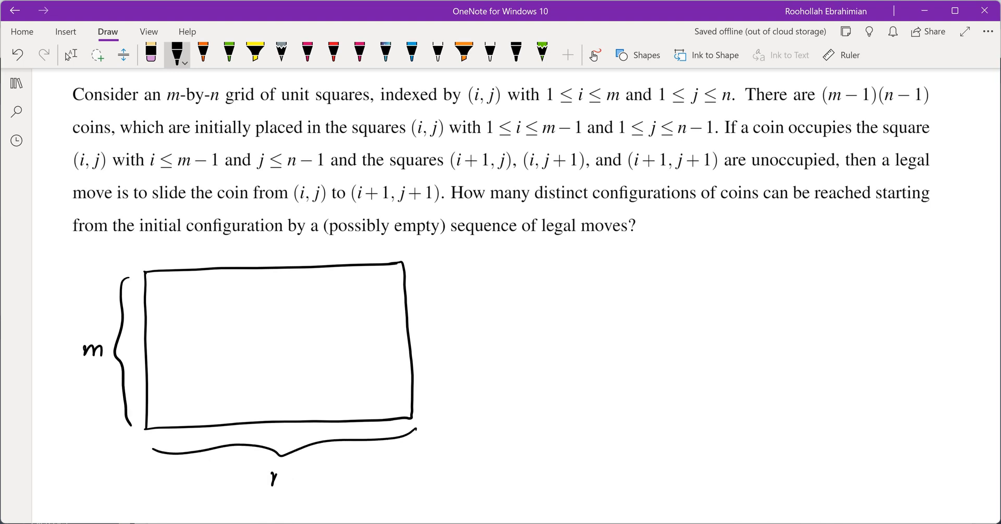
- Divide the grid's top row and right column into cells, then draw corner coins and a diagonal arrow
{"action": "left_click_drag", "start_coordinate": [148, 292], "coordinate": [204, 292]}
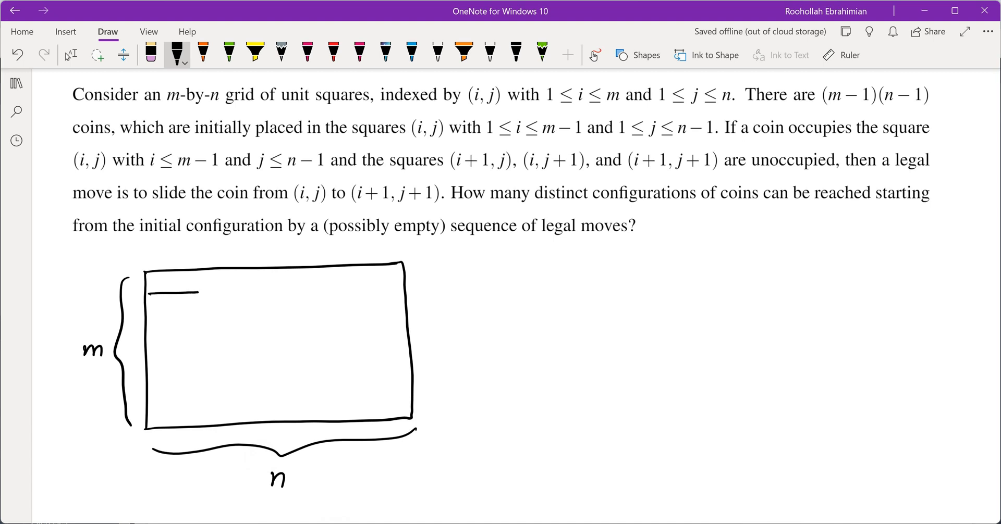
{"action": "left_click_drag", "start_coordinate": [146, 292], "coordinate": [394, 284]}
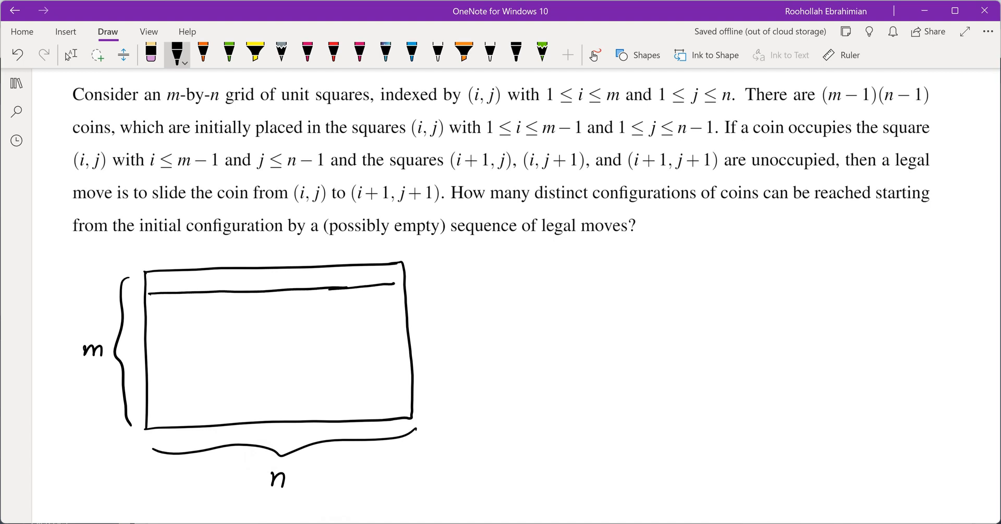
{"action": "left_click_drag", "start_coordinate": [388, 287], "coordinate": [391, 418]}
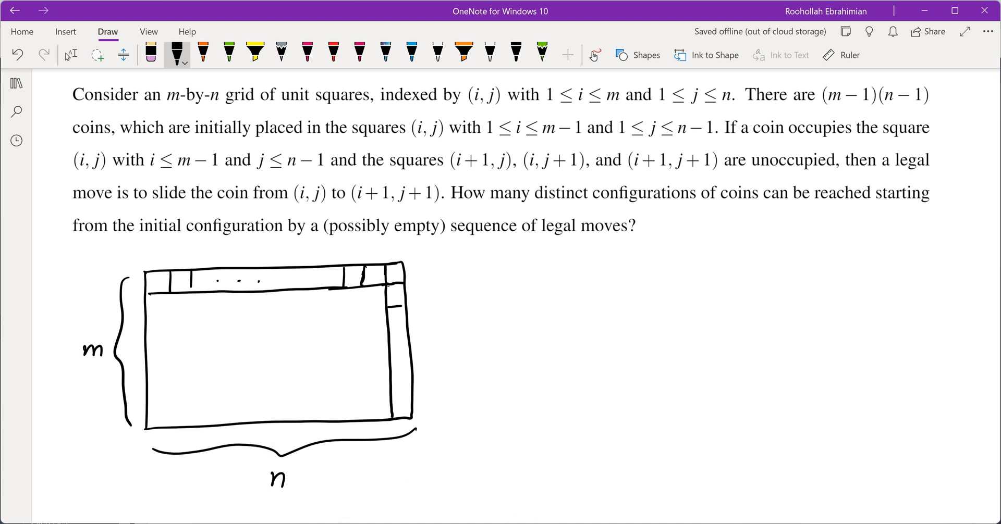
{"action": "left_click_drag", "start_coordinate": [396, 319], "coordinate": [399, 370]}
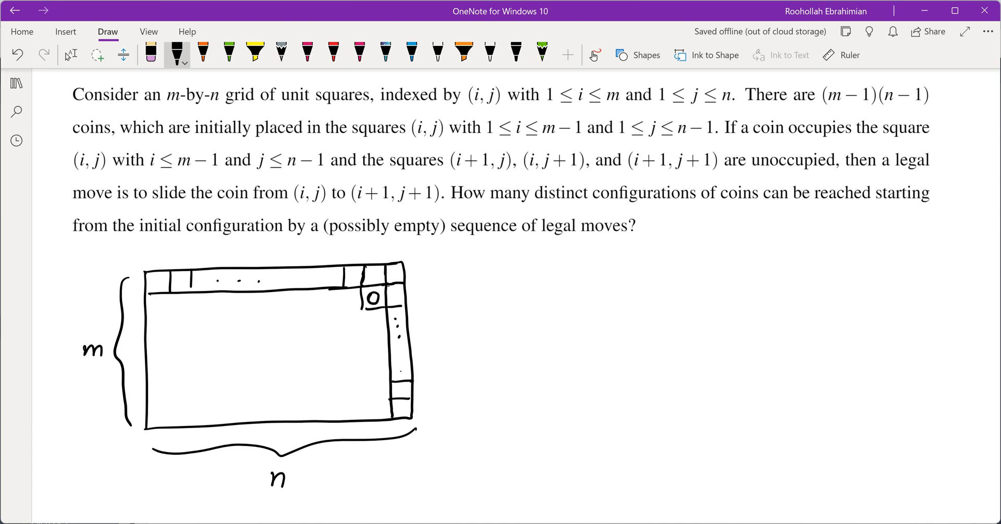
{"action": "left_click_drag", "start_coordinate": [372, 300], "coordinate": [399, 273]}
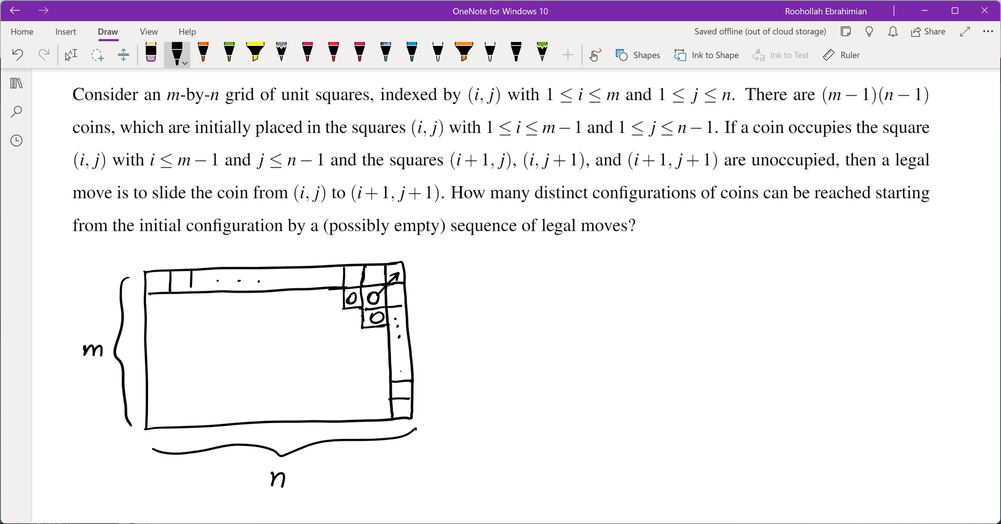
- Sketch a thin strip of cells with coins and arrows, labelled 2 and n, with n+1 beside it
{"action": "left_click_drag", "start_coordinate": [529, 293], "coordinate": [528, 337]}
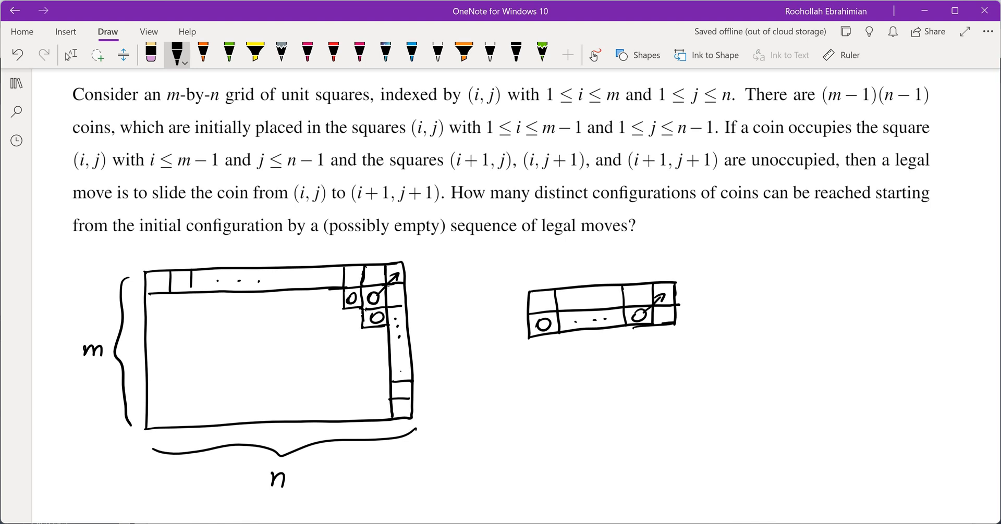
{"action": "left_click_drag", "start_coordinate": [547, 321], "coordinate": [571, 298]}
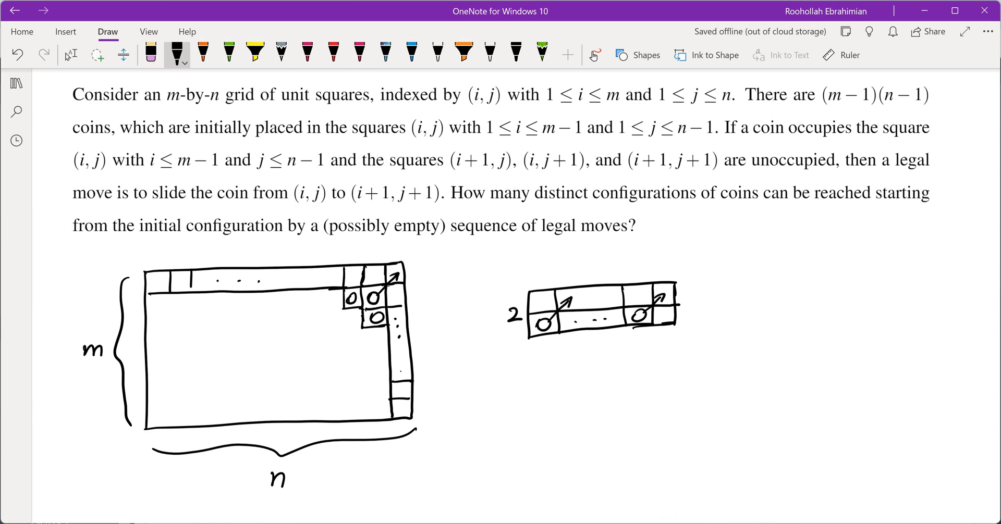
{"action": "left_click_drag", "start_coordinate": [590, 338], "coordinate": [613, 344]}
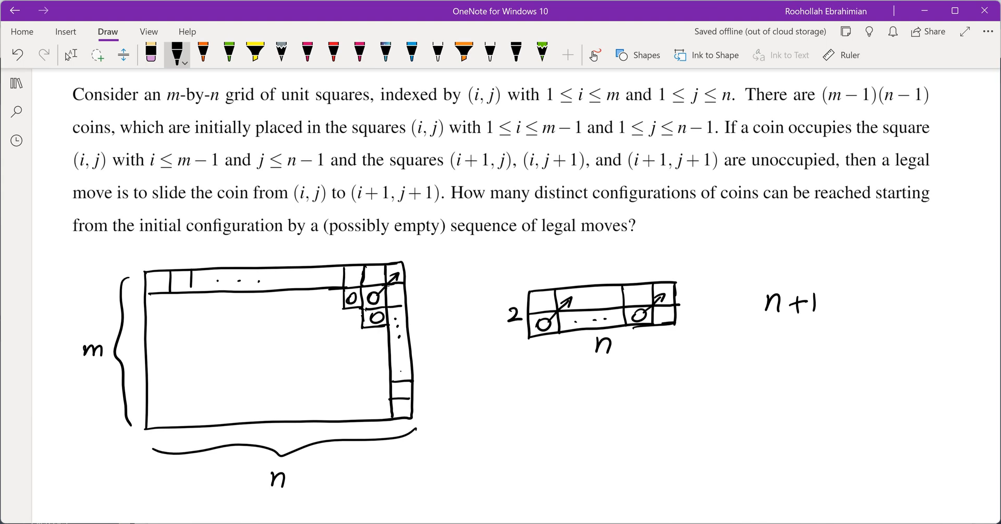
- Draw the L-shaped strip with cell dividers and a corner coin, undoing a misplaced coin
{"action": "scroll", "scroll_direction": "down", "scroll_amount": 3}
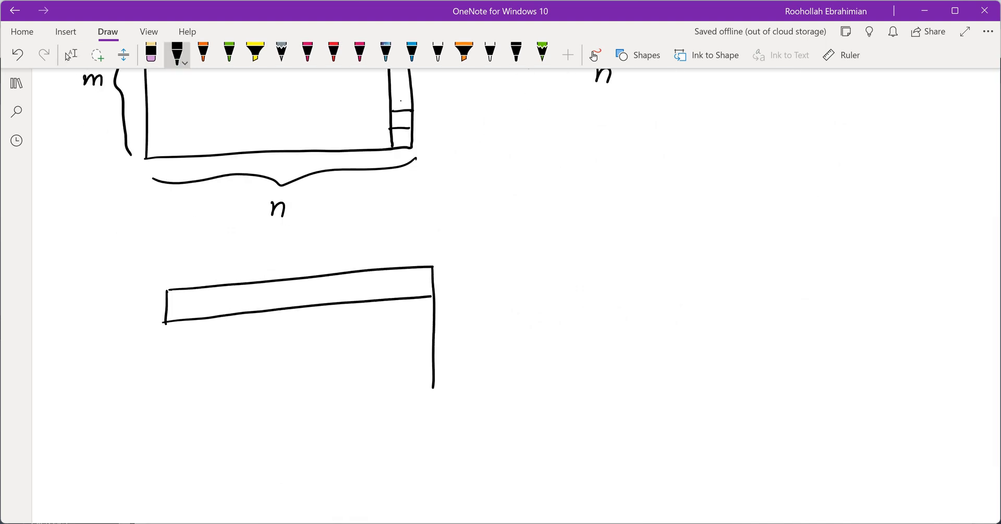
{"action": "left_click_drag", "start_coordinate": [397, 270], "coordinate": [400, 402]}
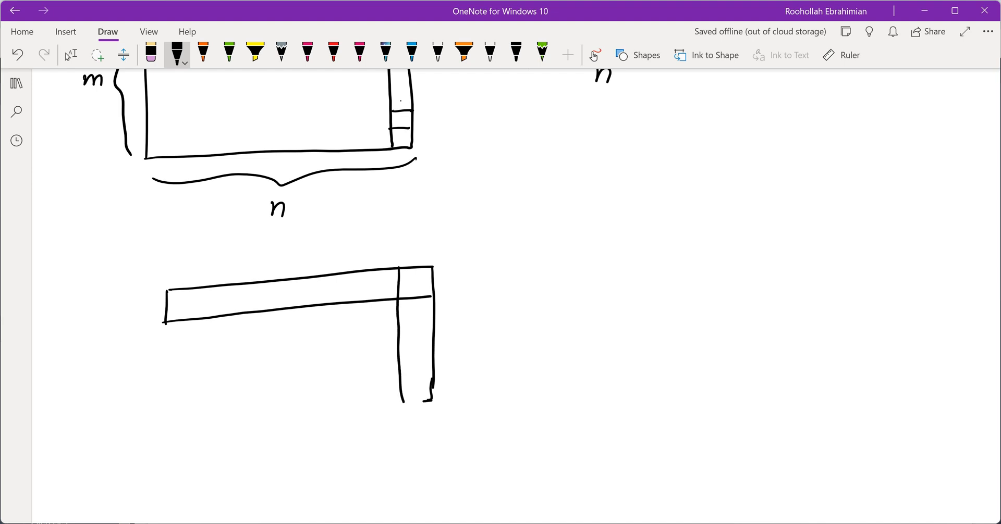
{"action": "left_click_drag", "start_coordinate": [185, 292], "coordinate": [185, 319]}
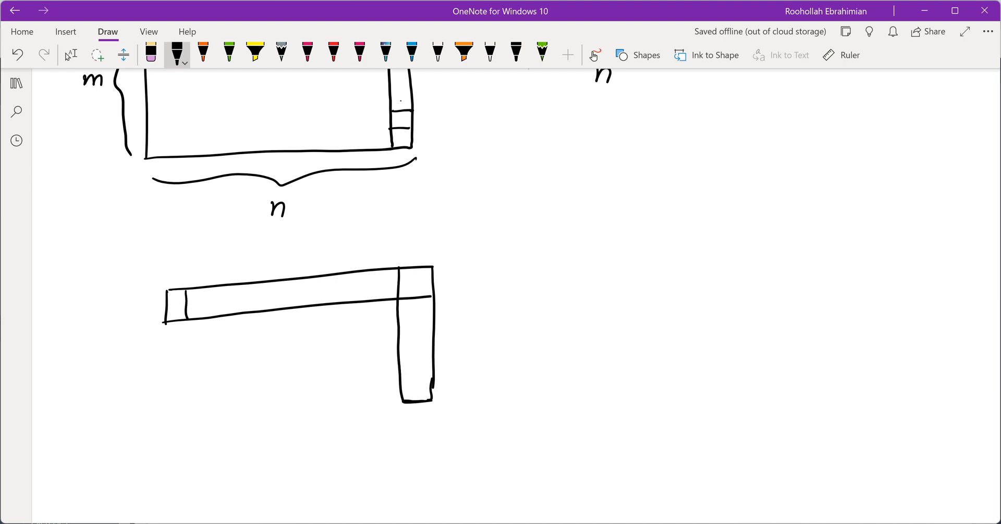
{"action": "left_click_drag", "start_coordinate": [367, 274], "coordinate": [367, 306]}
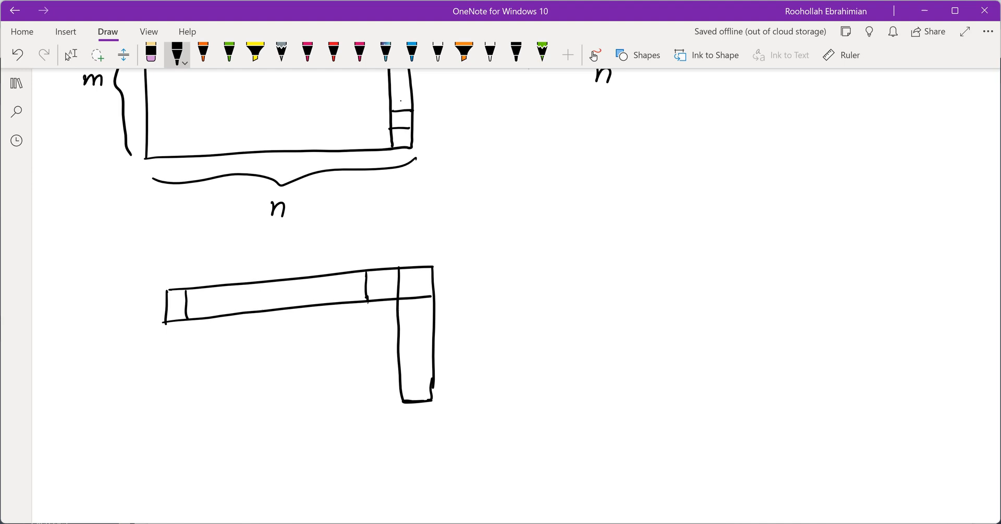
{"action": "left_click_drag", "start_coordinate": [370, 316], "coordinate": [388, 325]}
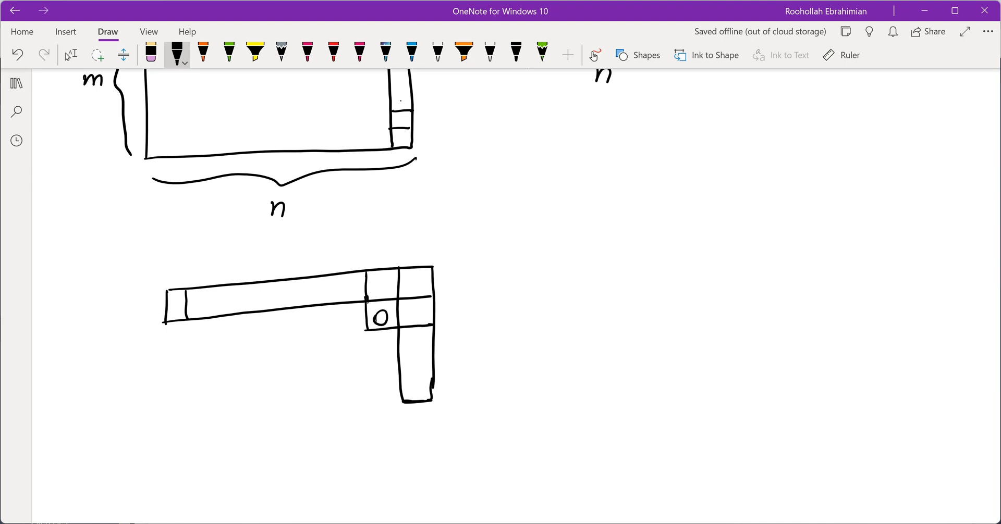
{"action": "left_click", "coordinate": [150, 54]}
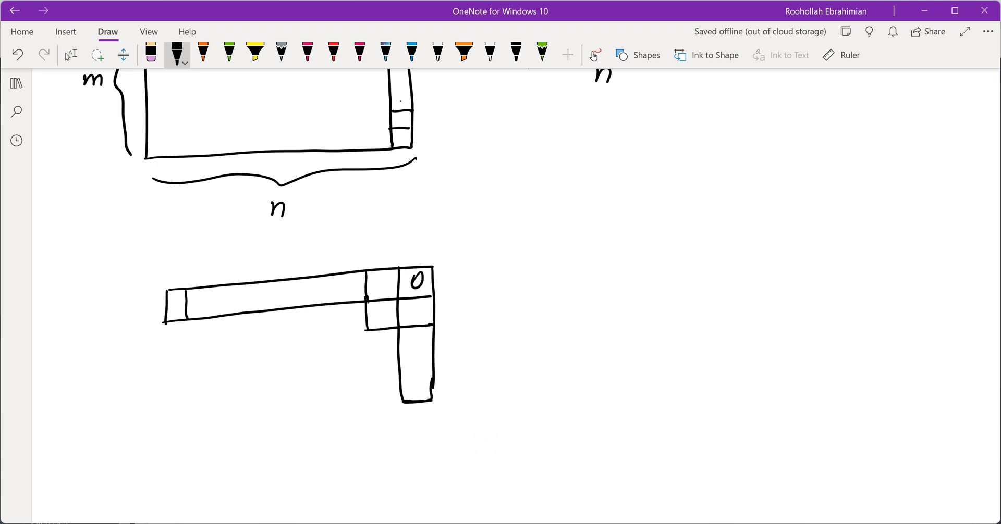
- Start the orange path along the top strip of the L
{"action": "left_click_drag", "start_coordinate": [181, 309], "coordinate": [357, 286]}
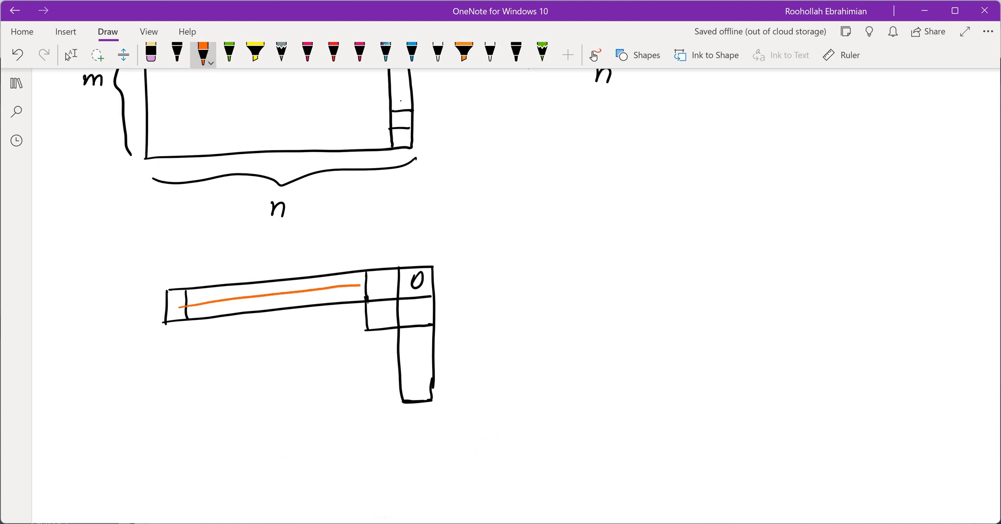
- Continue the orange path down the column, shade the end cells, and undo the stray arrow
{"action": "left_click_drag", "start_coordinate": [351, 286], "coordinate": [419, 383]}
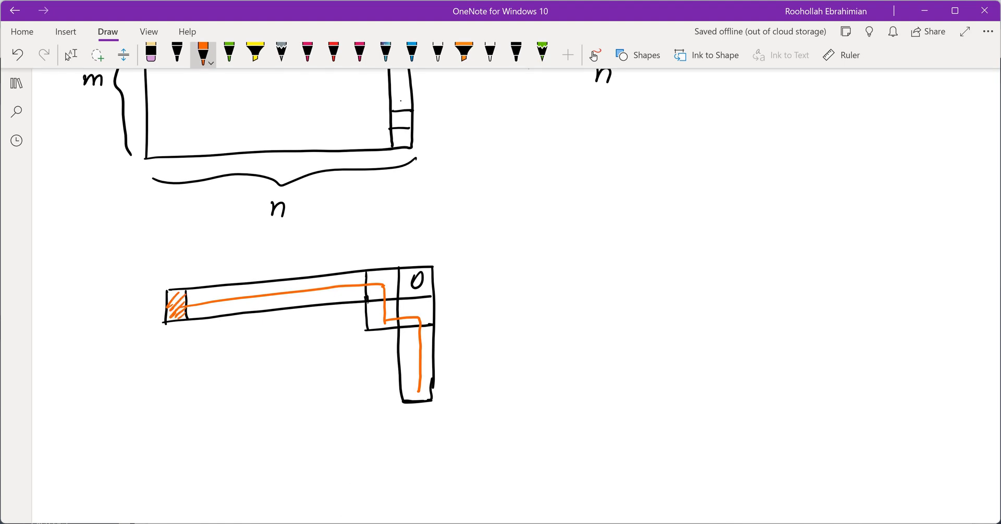
{"action": "left_click_drag", "start_coordinate": [133, 357], "coordinate": [152, 334]}
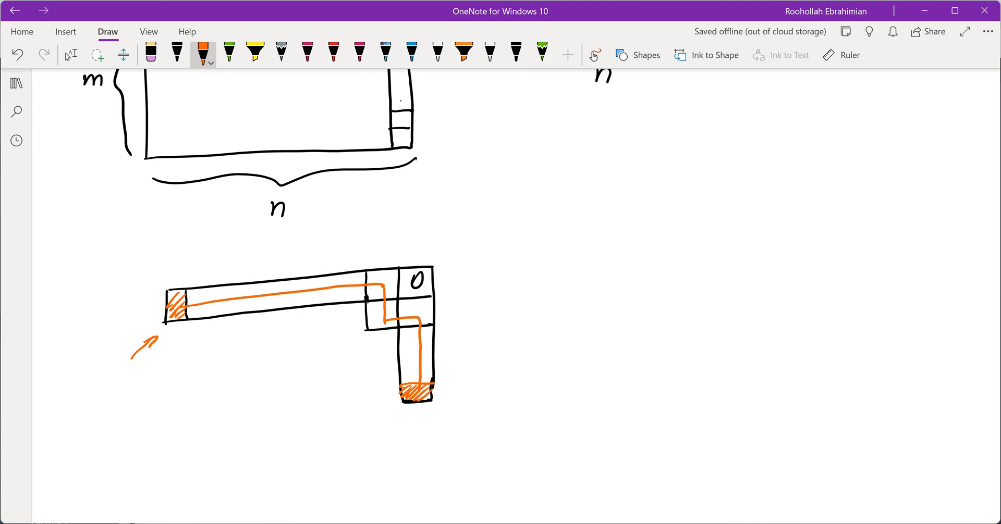
{"action": "left_click", "coordinate": [151, 55]}
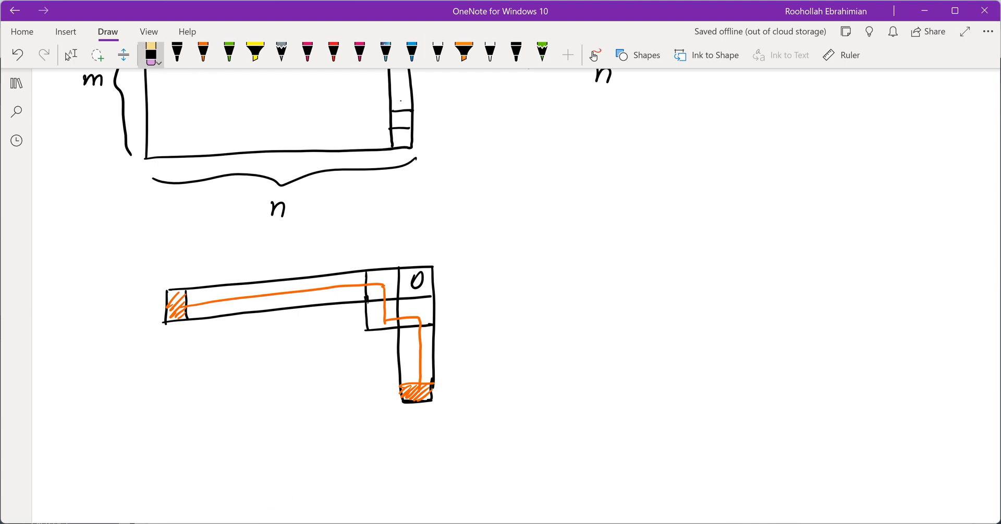
- Switch through gray and black ink to label the path ends A and B and the top row m
{"action": "scroll", "scroll_direction": "down", "scroll_amount": 3}
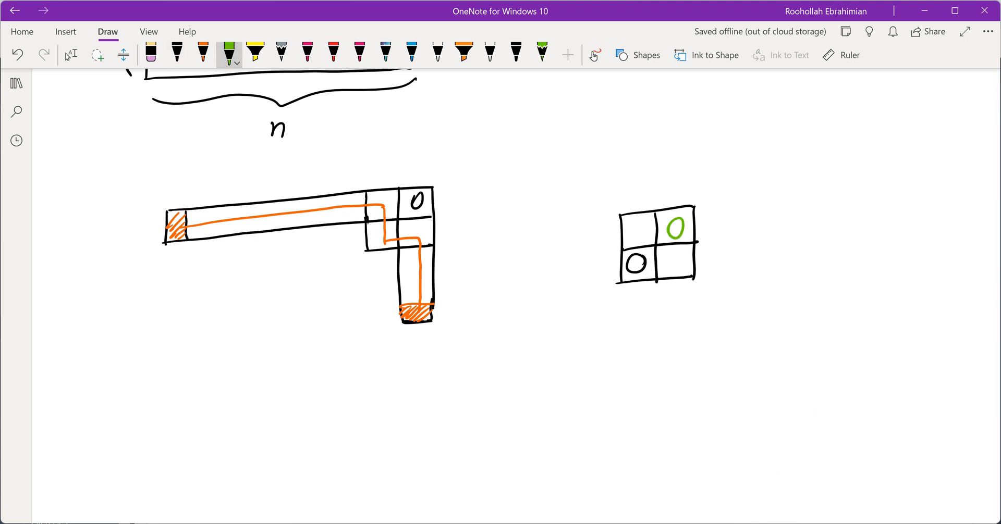
{"action": "left_click", "coordinate": [177, 54]}
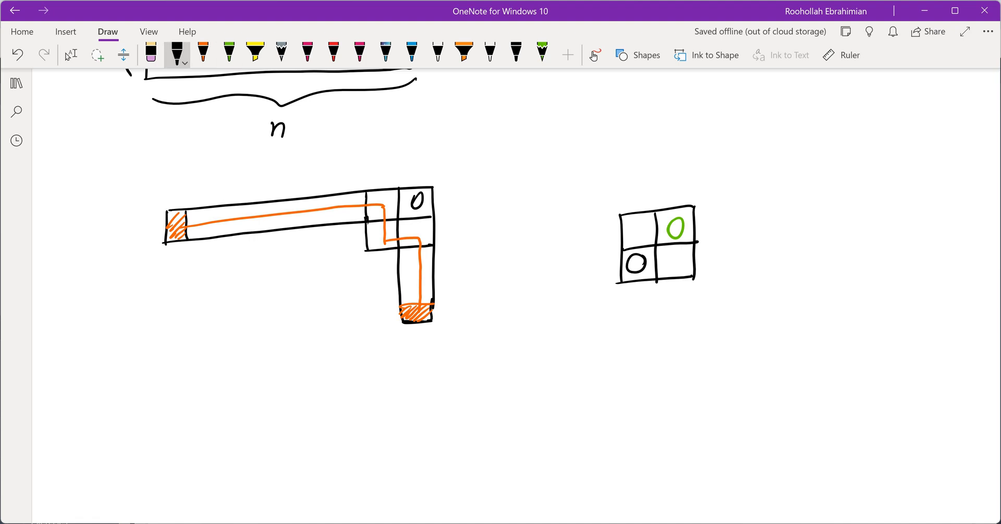
{"action": "left_click", "coordinate": [281, 54]}
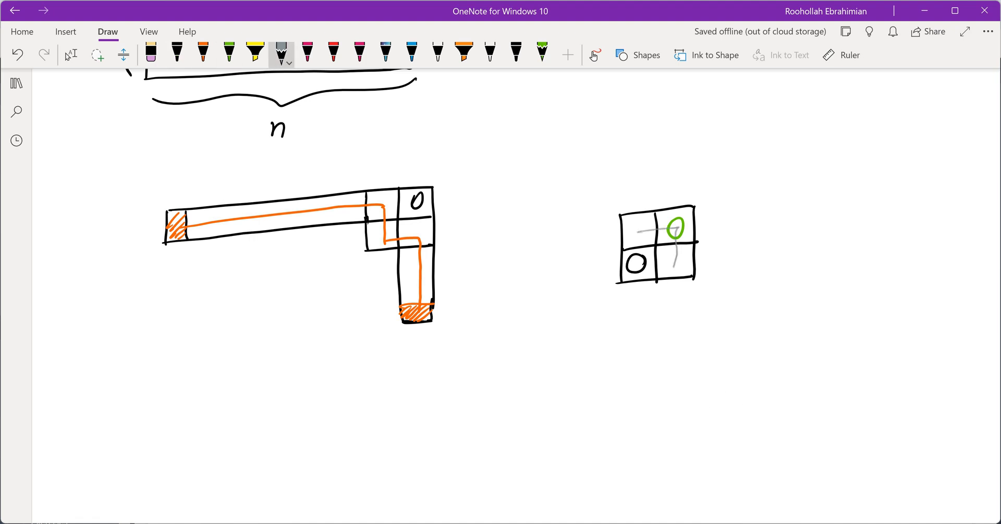
{"action": "left_click", "coordinate": [151, 53]}
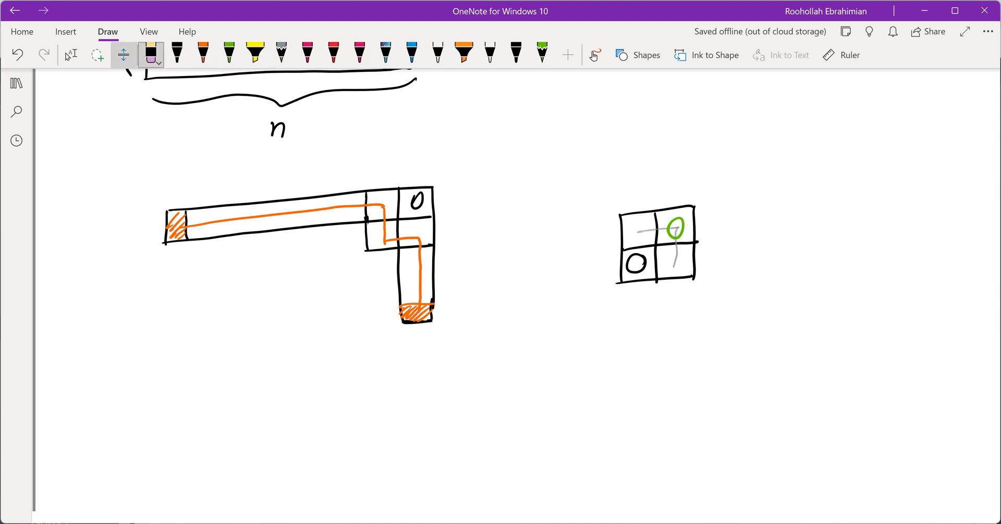
{"action": "left_click", "coordinate": [411, 54]}
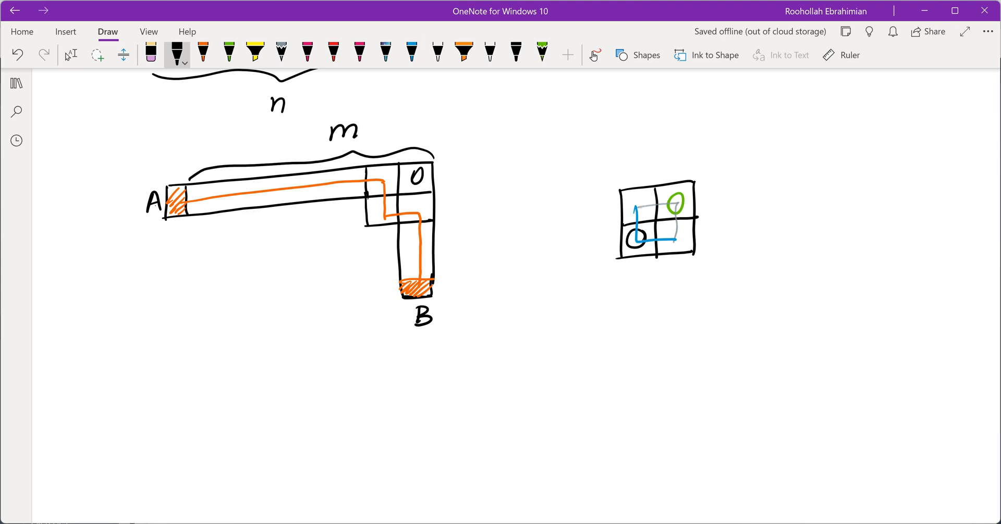
- Relabel the top m-1, write 'm+n-2 moves; m-1 to the right', and begin the binomial
{"action": "left_click_drag", "start_coordinate": [363, 130], "coordinate": [388, 135]}
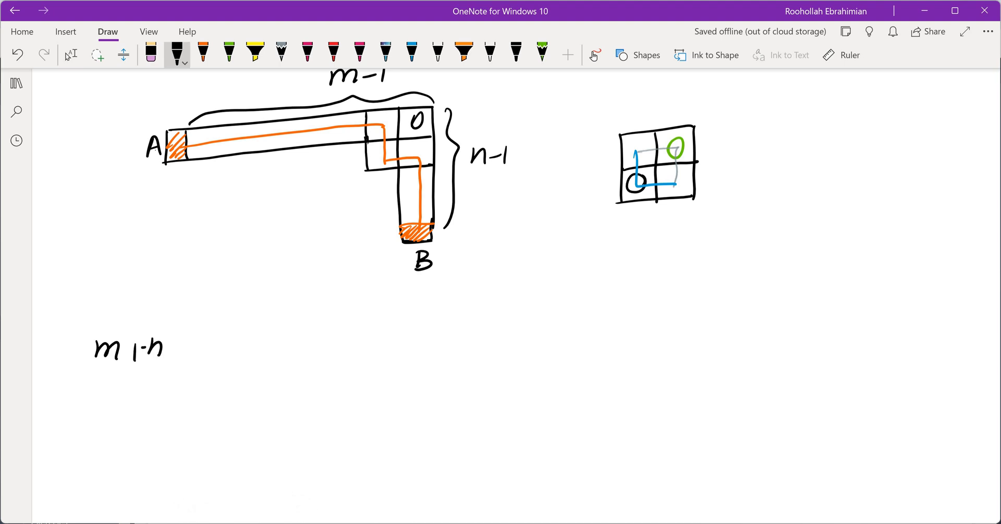
{"action": "left_click_drag", "start_coordinate": [138, 347], "coordinate": [267, 338]}
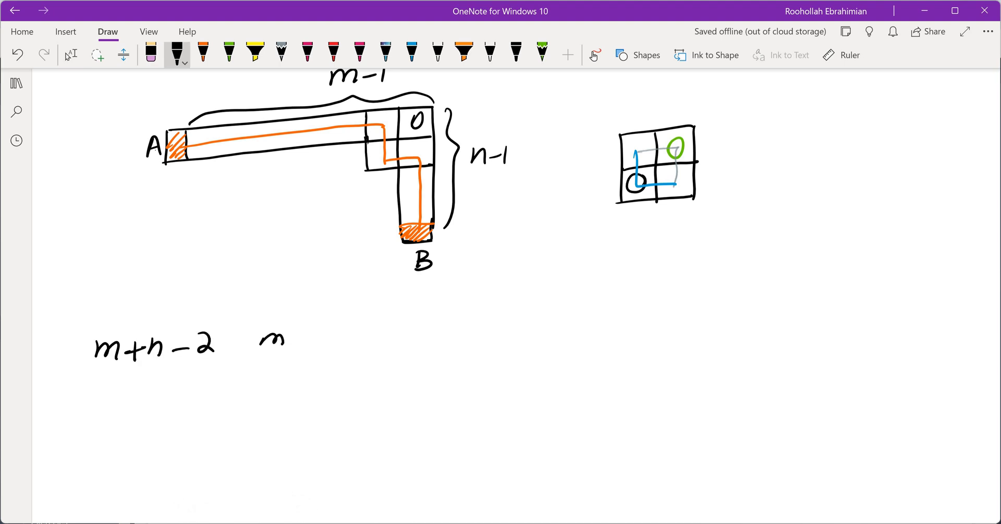
{"action": "type", "text": "oves ; m-1 to the right"}
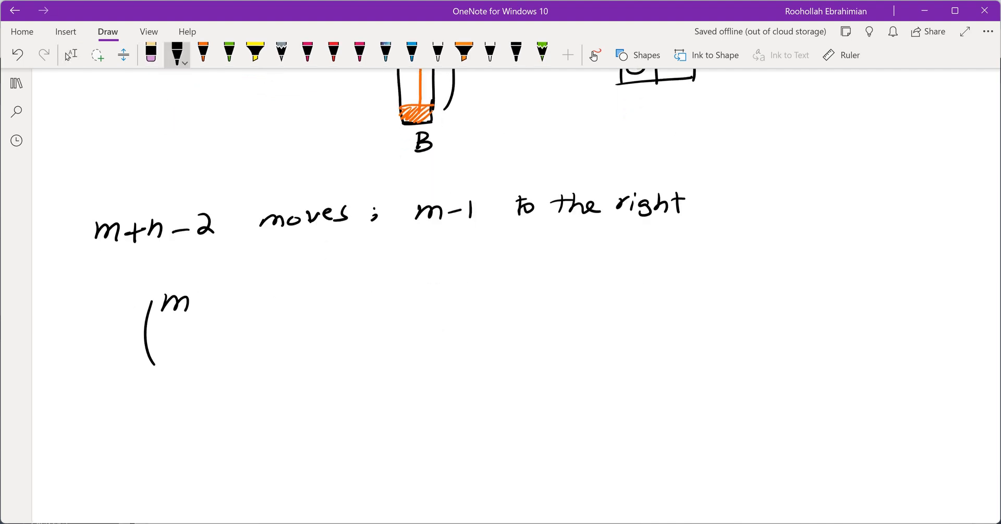
{"action": "left_click_drag", "start_coordinate": [192, 300], "coordinate": [288, 300]}
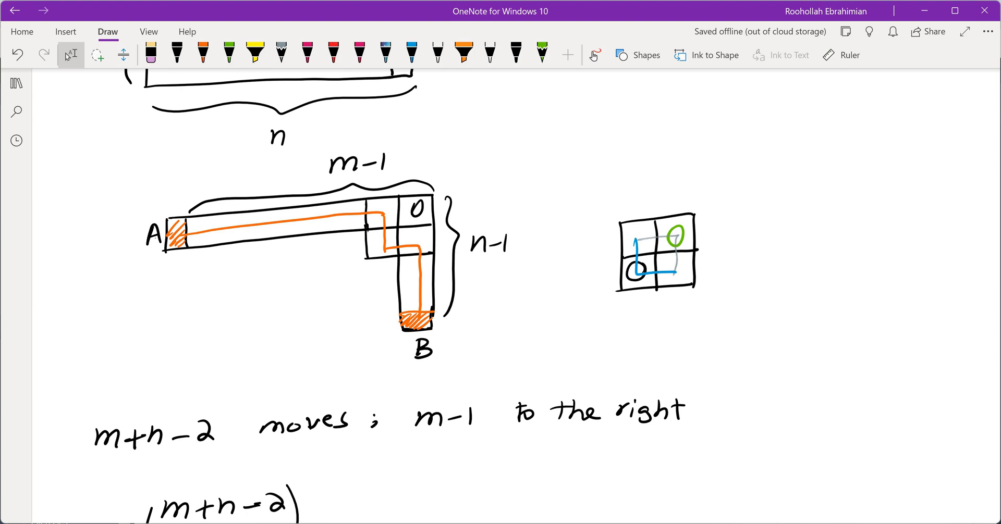
- Draw a large orange stepped path below the formula with a circle at its inner corner
{"action": "scroll", "scroll_direction": "down", "scroll_amount": 3}
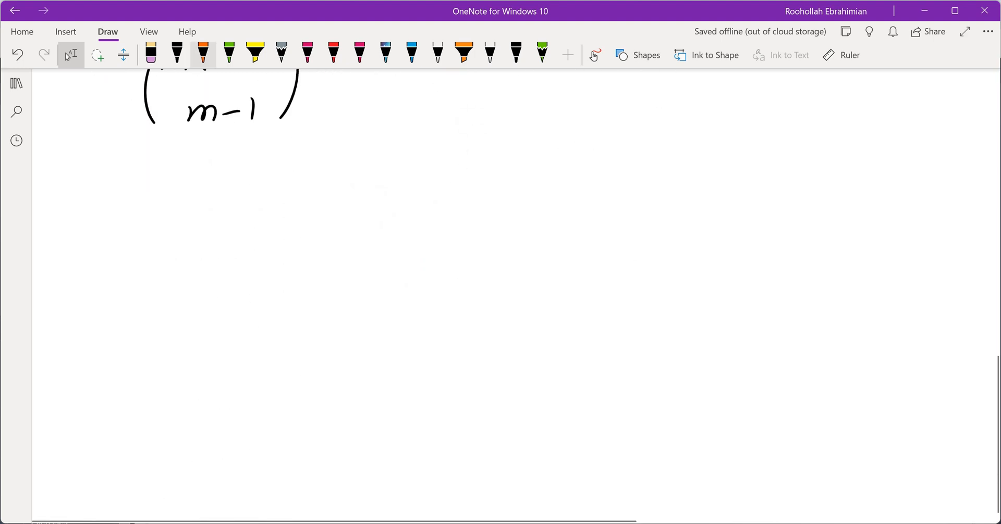
{"action": "left_click_drag", "start_coordinate": [196, 192], "coordinate": [401, 173]}
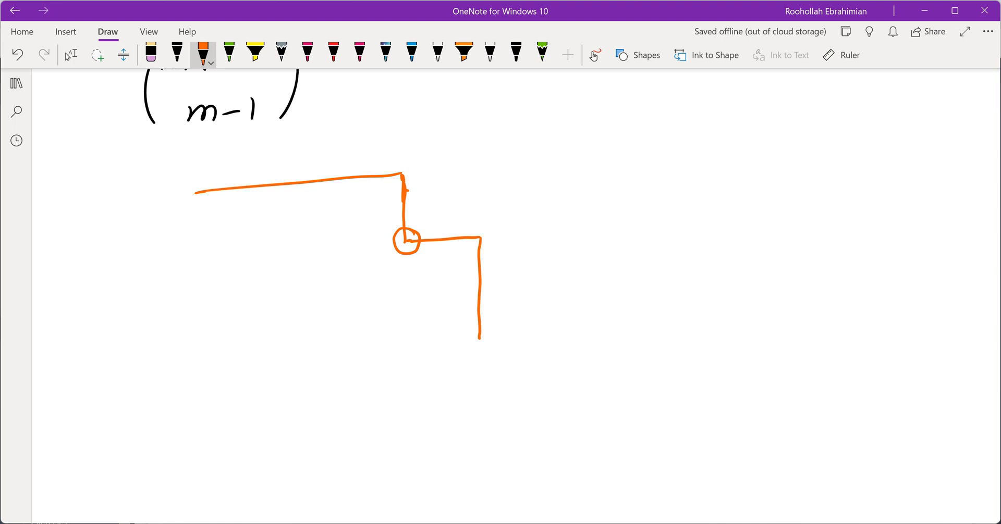
- Add a green mark beside the circled corner and retrace the stepped path in red
{"action": "left_click", "coordinate": [228, 54]}
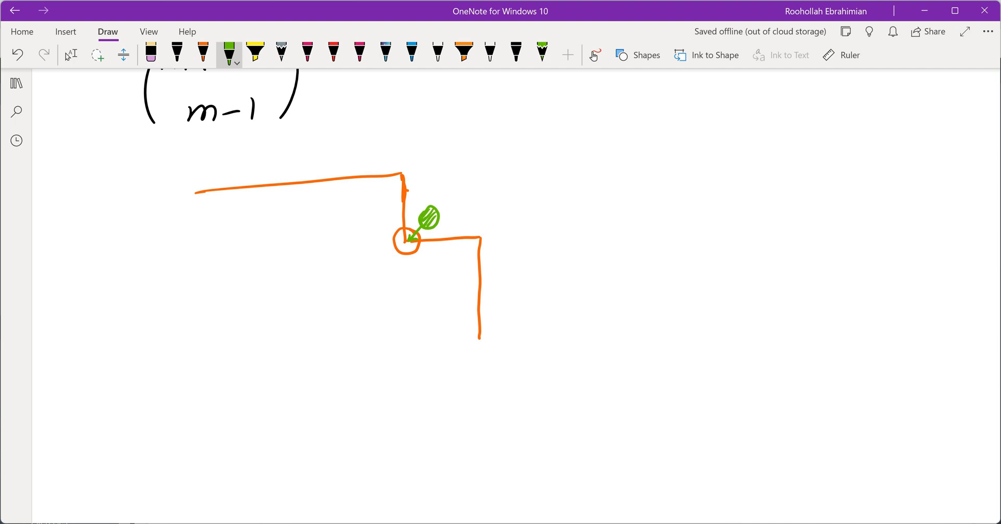
{"action": "left_click", "coordinate": [359, 52]}
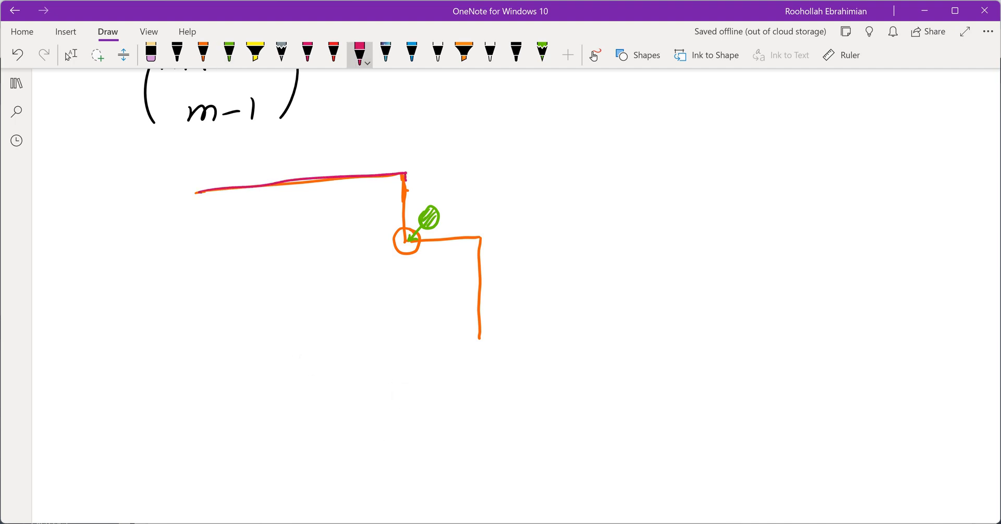
{"action": "left_click_drag", "start_coordinate": [405, 198], "coordinate": [428, 239]}
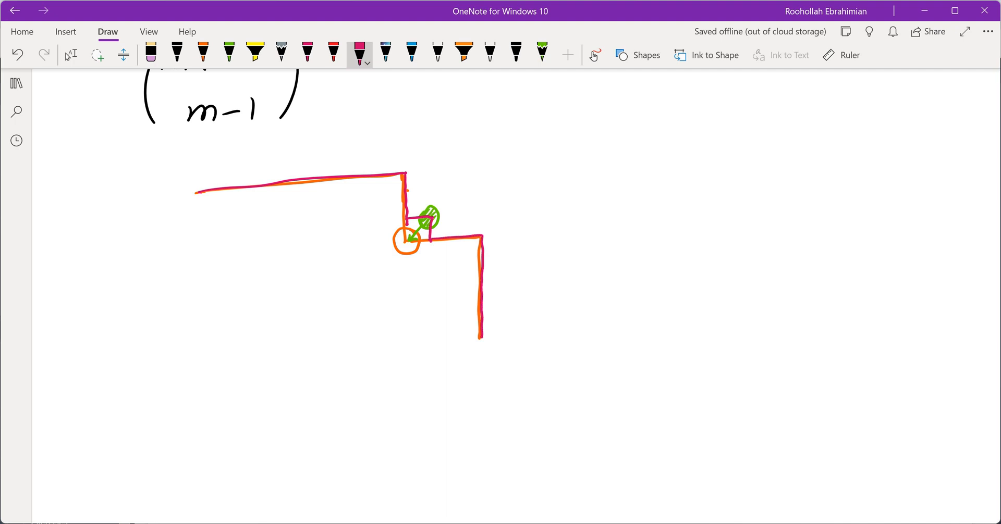
{"action": "left_click", "coordinate": [410, 54]}
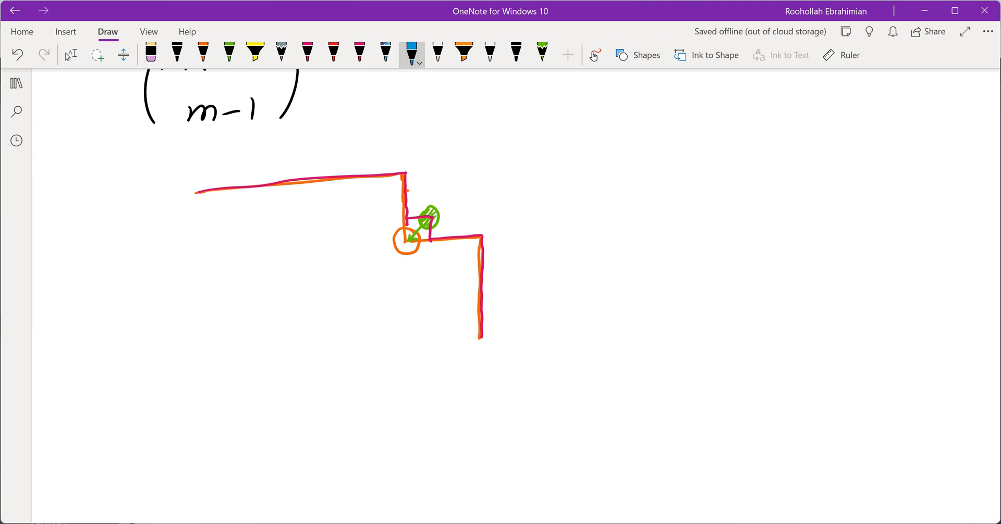
- Circle the corner in blue, draw a blue corner path at right, and add arrows at both corners
{"action": "left_click_drag", "start_coordinate": [550, 156], "coordinate": [852, 317]}
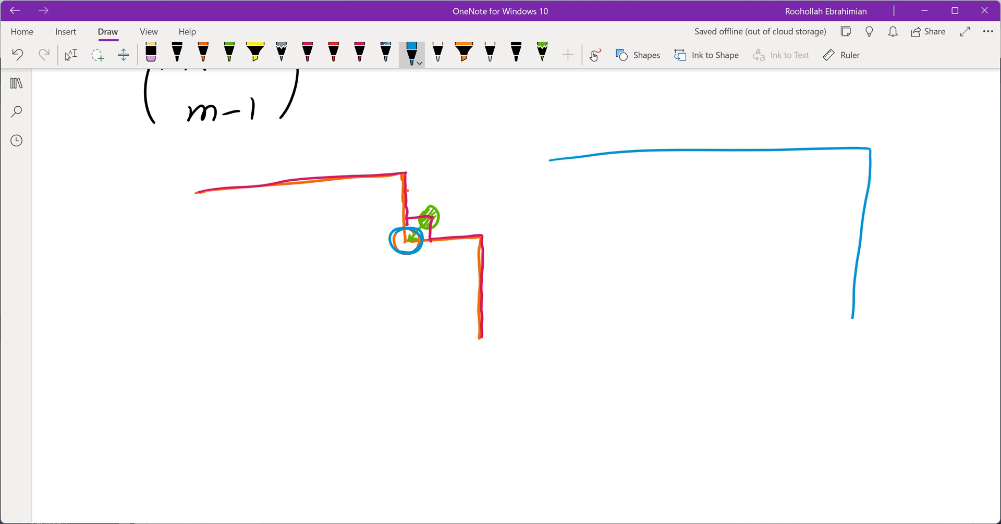
{"action": "left_click_drag", "start_coordinate": [883, 100], "coordinate": [860, 132]}
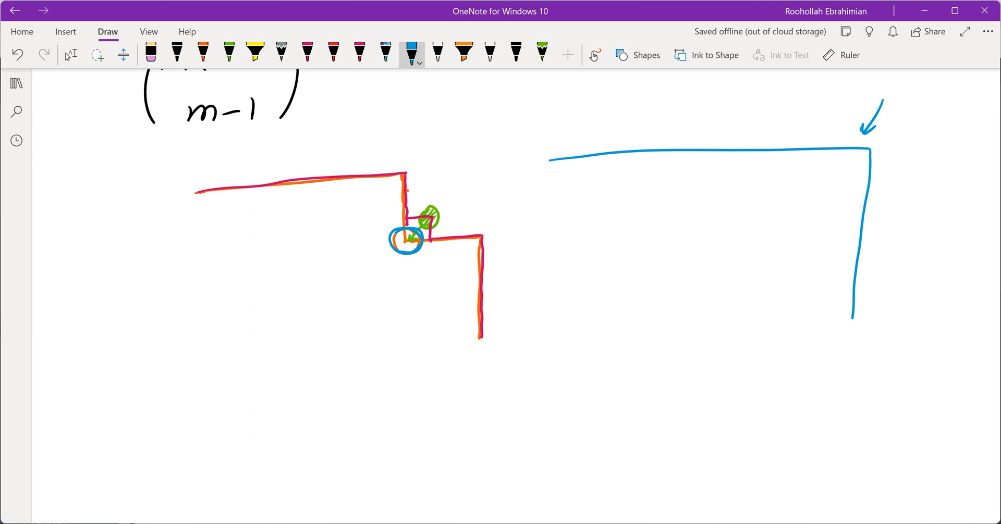
{"action": "left_click_drag", "start_coordinate": [406, 293], "coordinate": [405, 255]}
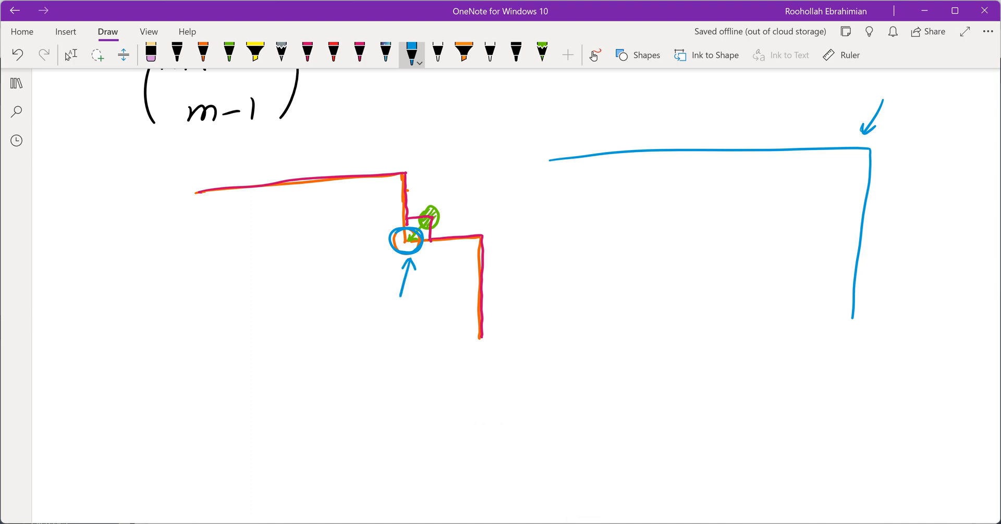